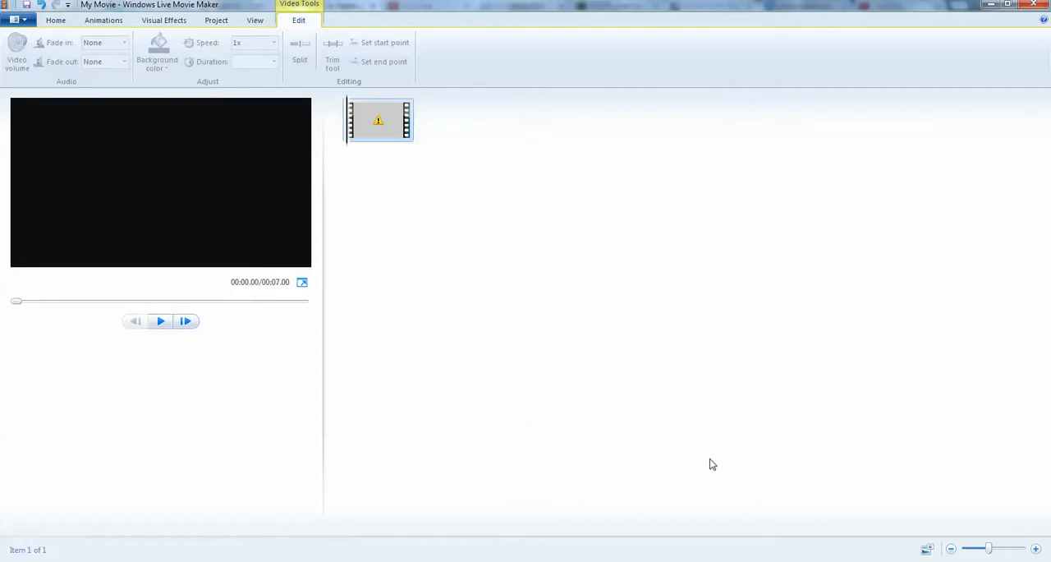
mouse_move(2, 203)
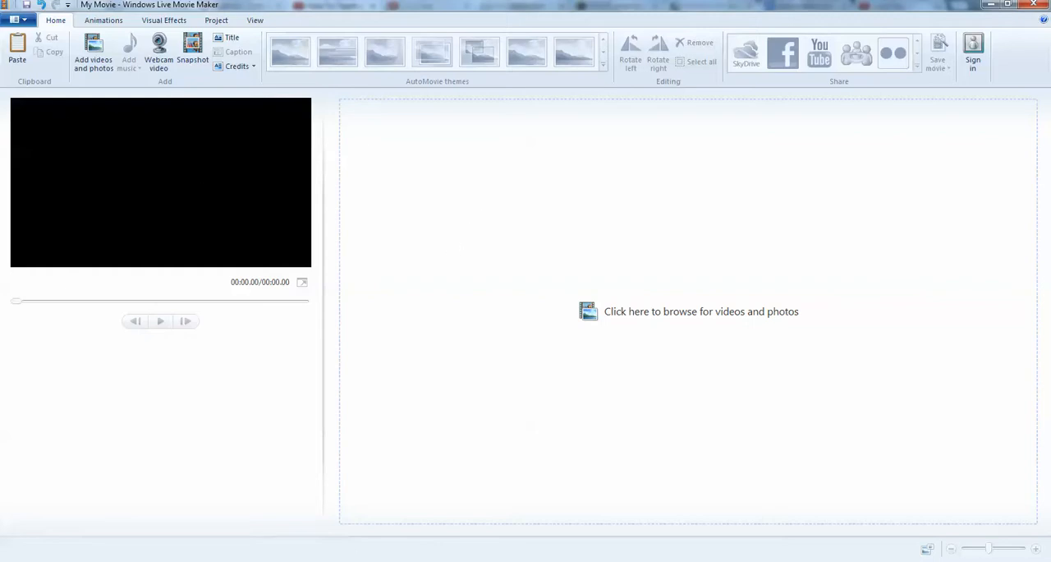
Add the Wow-64 Fraps recording from the FrapsVids folder to the Movie Maker storyboard.
click(701, 311)
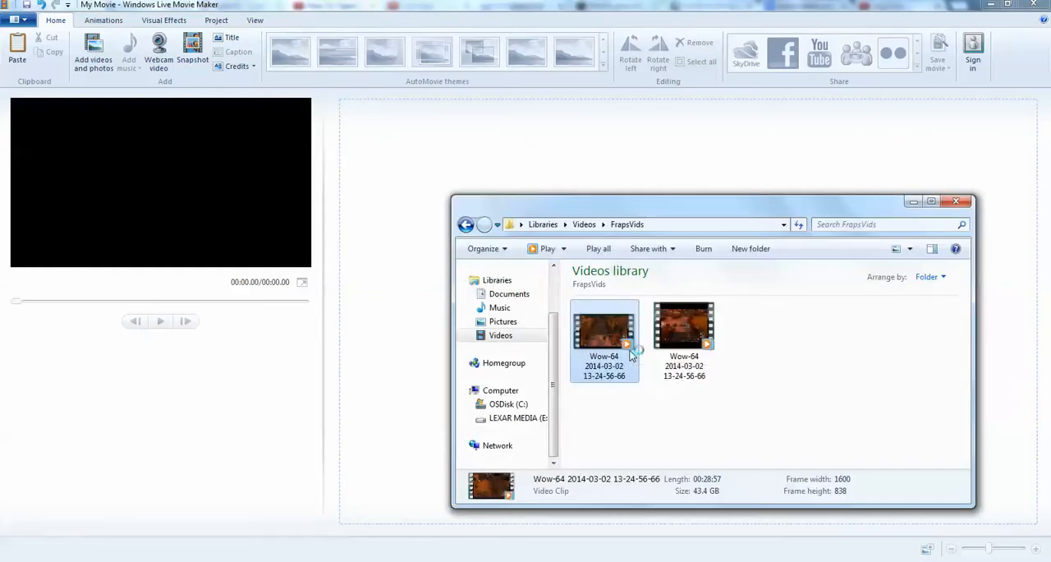
double_click(604, 329)
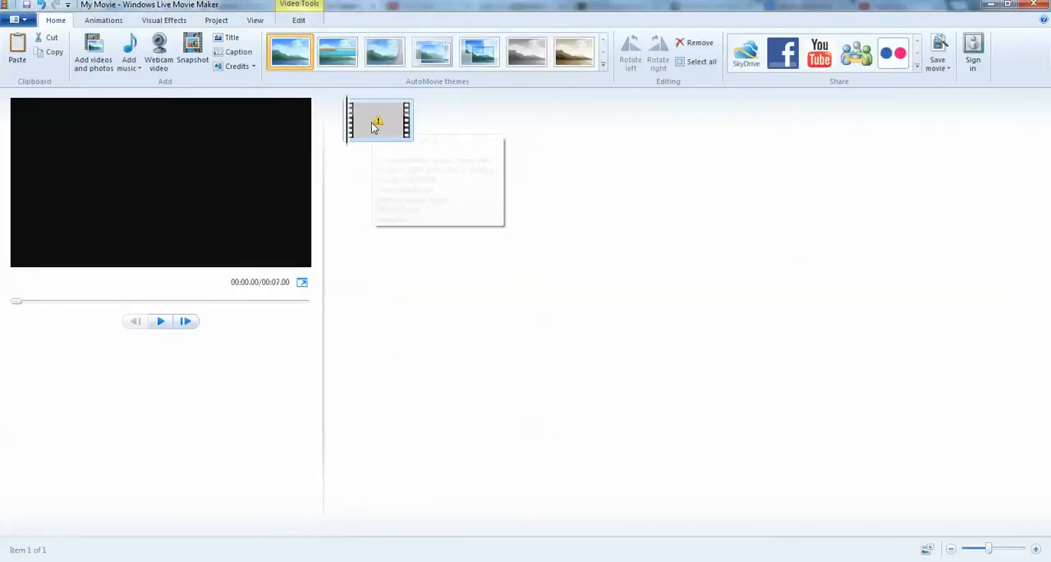
mouse_move(369, 123)
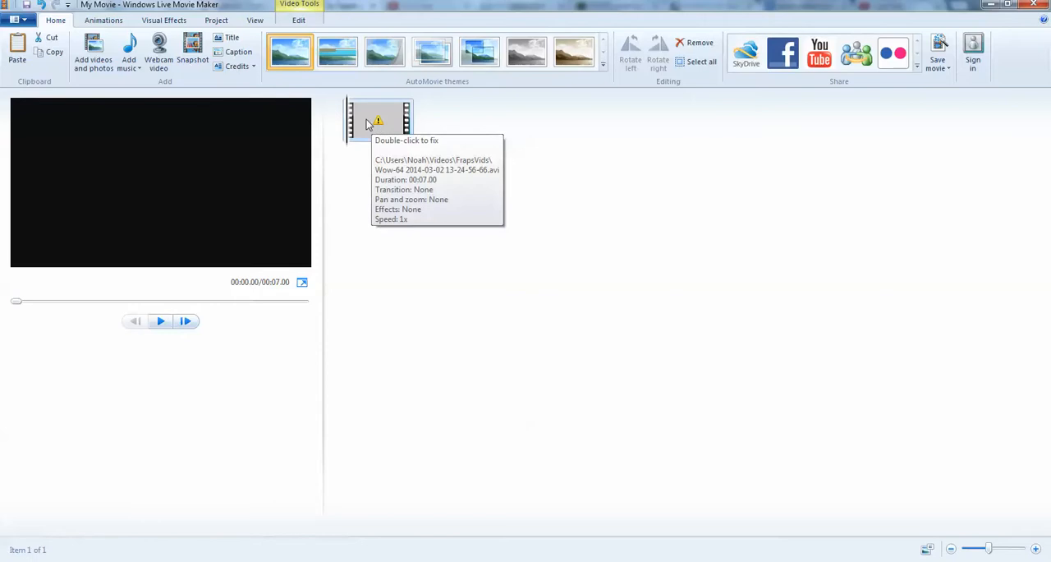
mouse_move(161, 321)
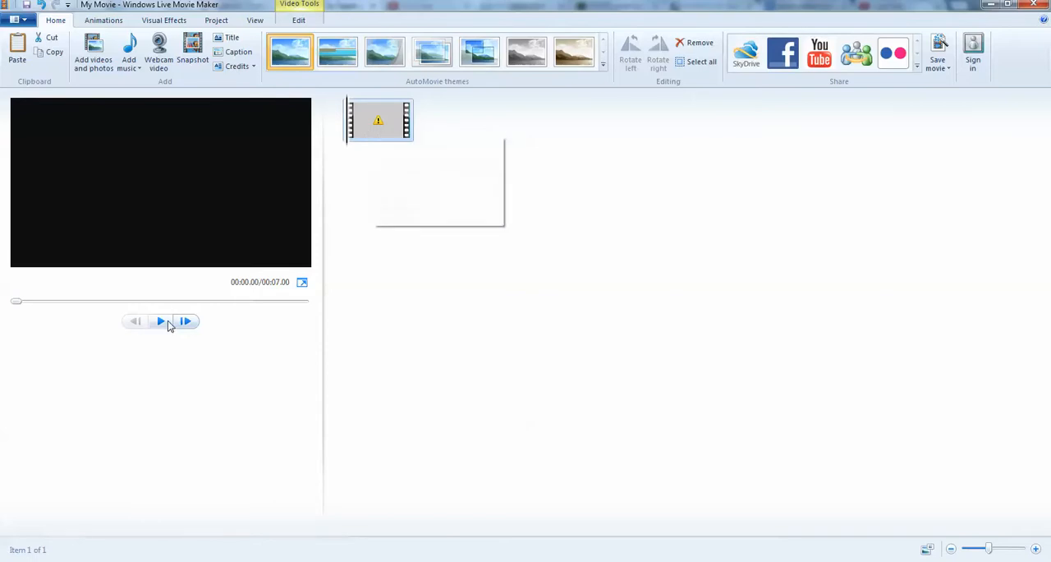
Play the black 7-second Wow-64 clip in the preview monitor.
click(160, 321)
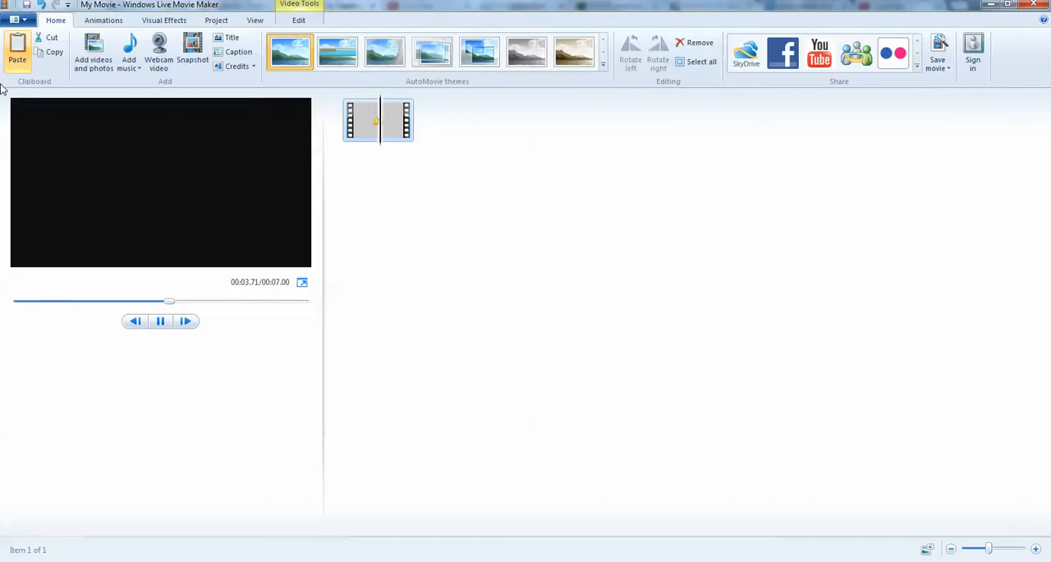
mouse_move(364, 123)
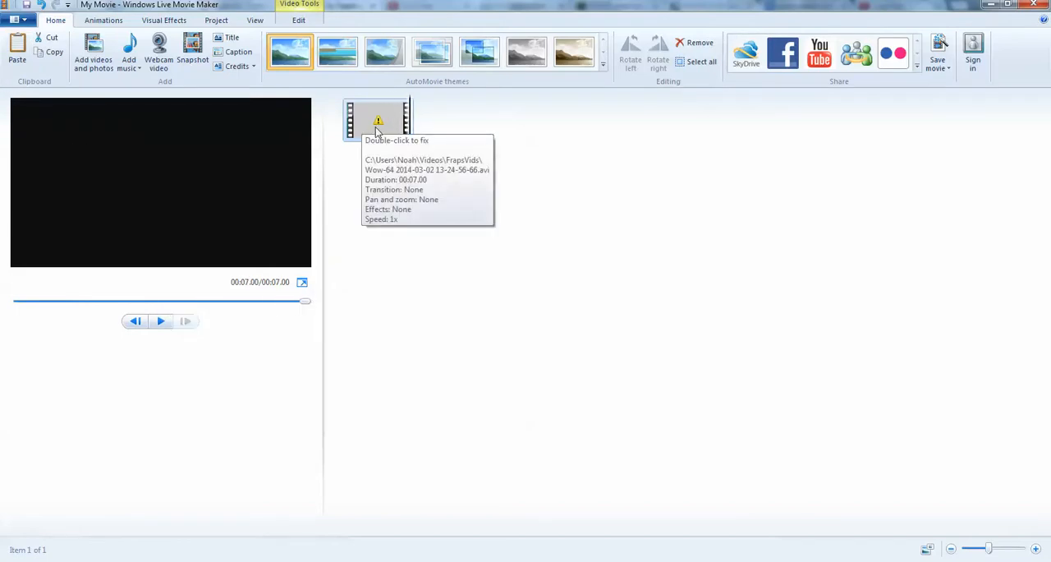
mouse_move(370, 113)
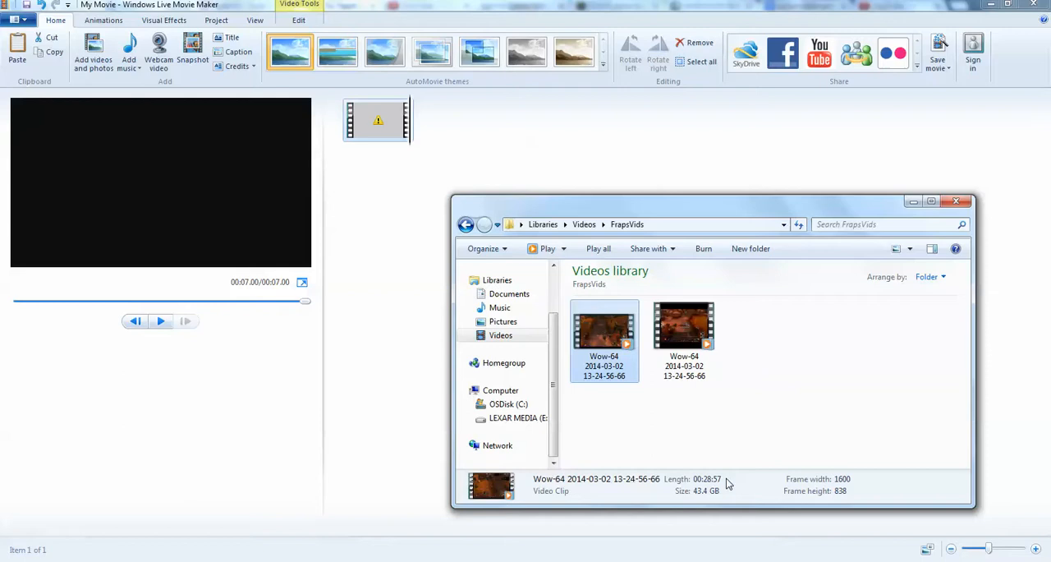
mouse_move(175, 331)
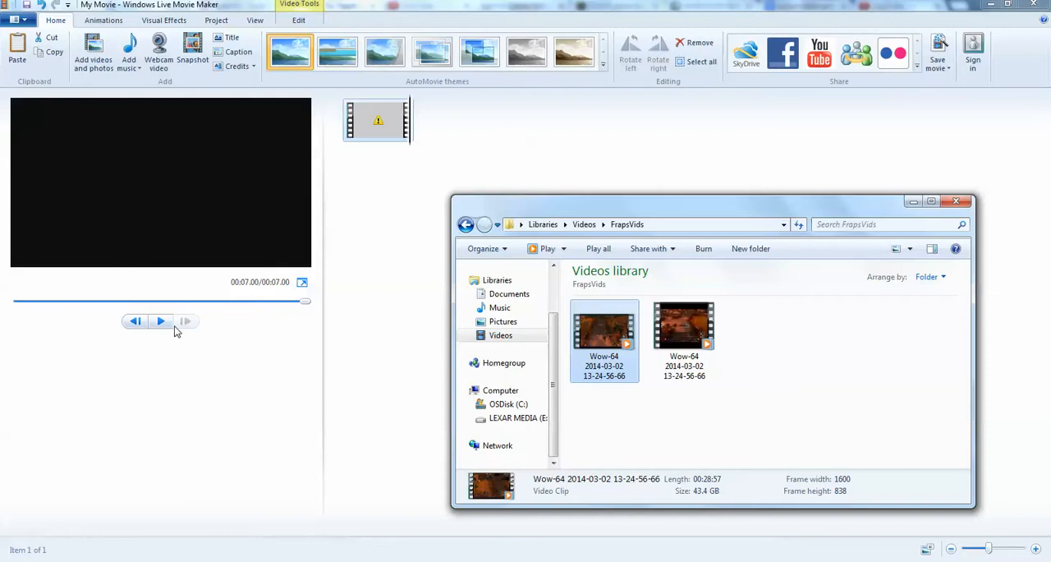
mouse_move(161, 321)
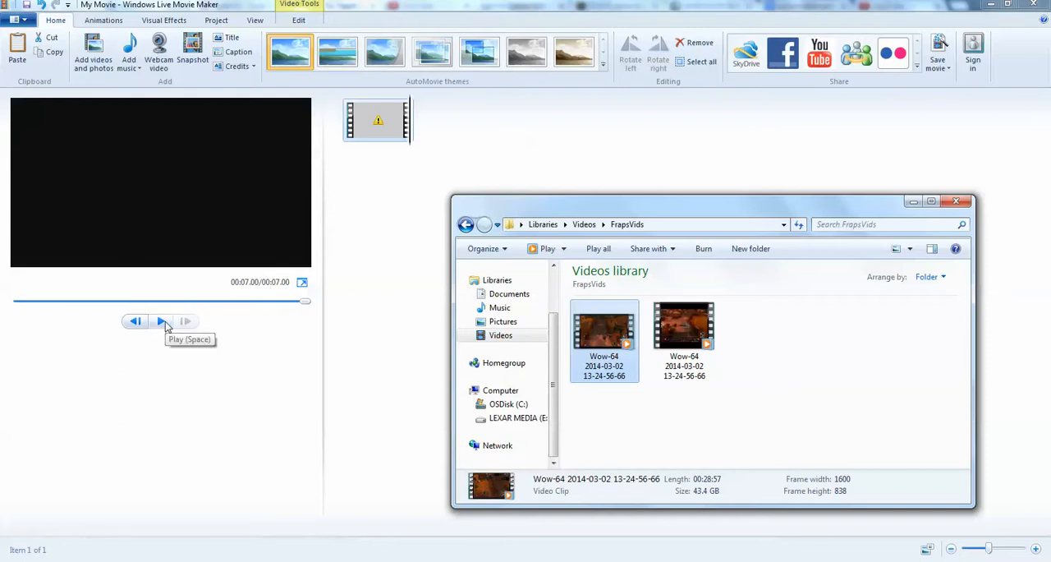
mouse_move(357, 353)
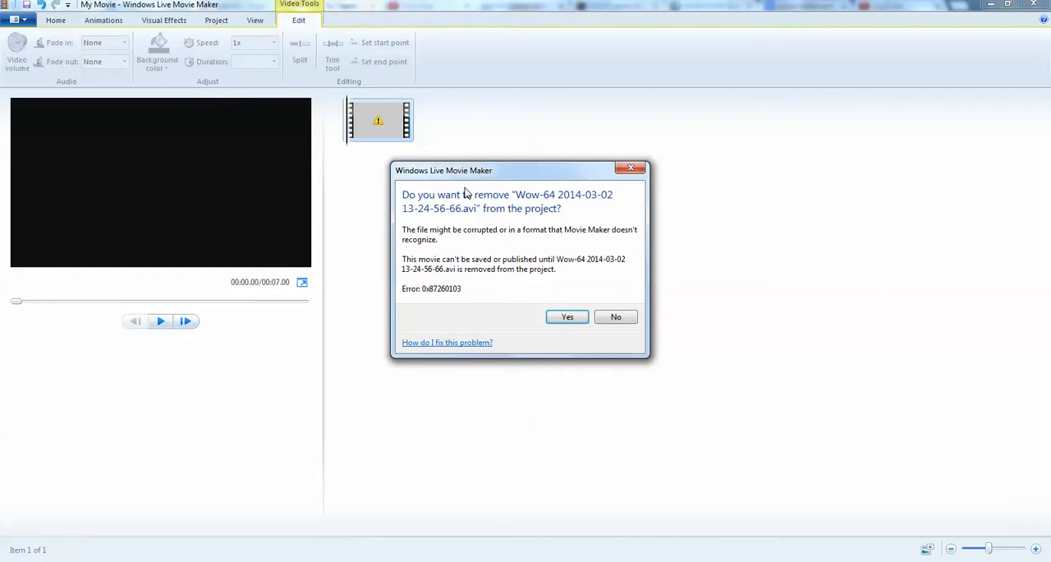
mouse_move(767, 295)
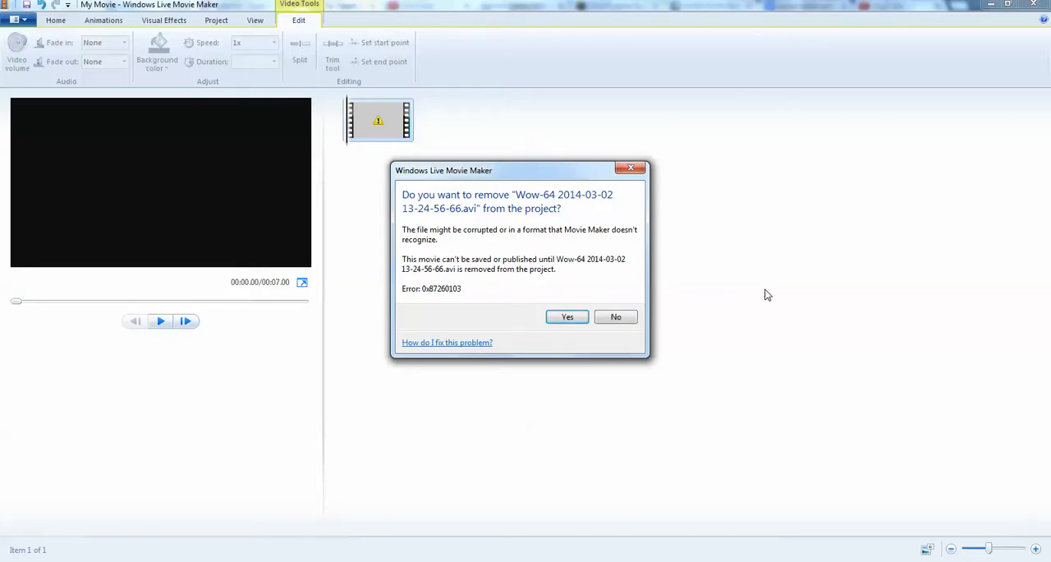
mouse_move(654, 340)
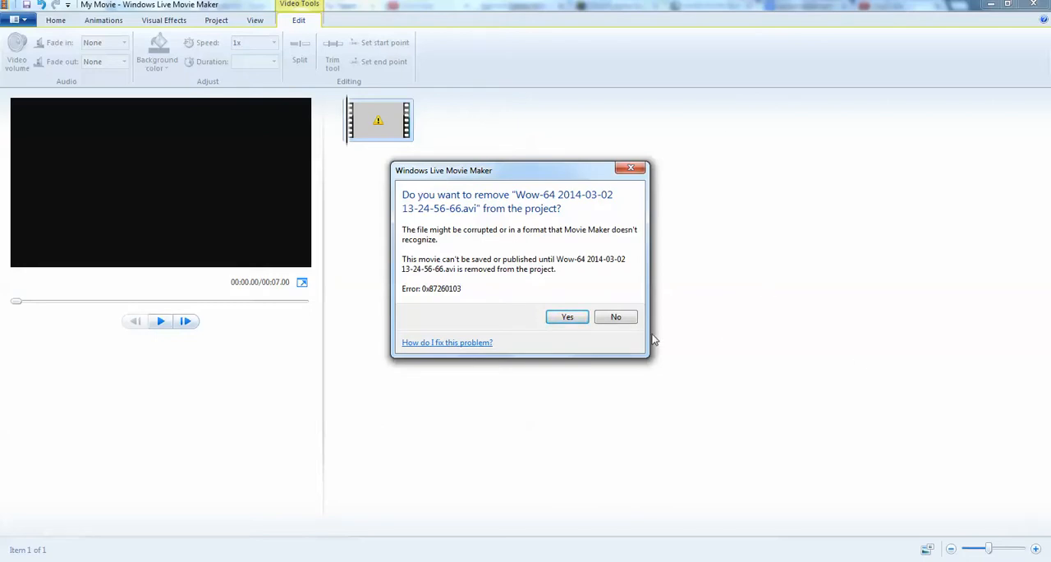
mouse_move(642, 342)
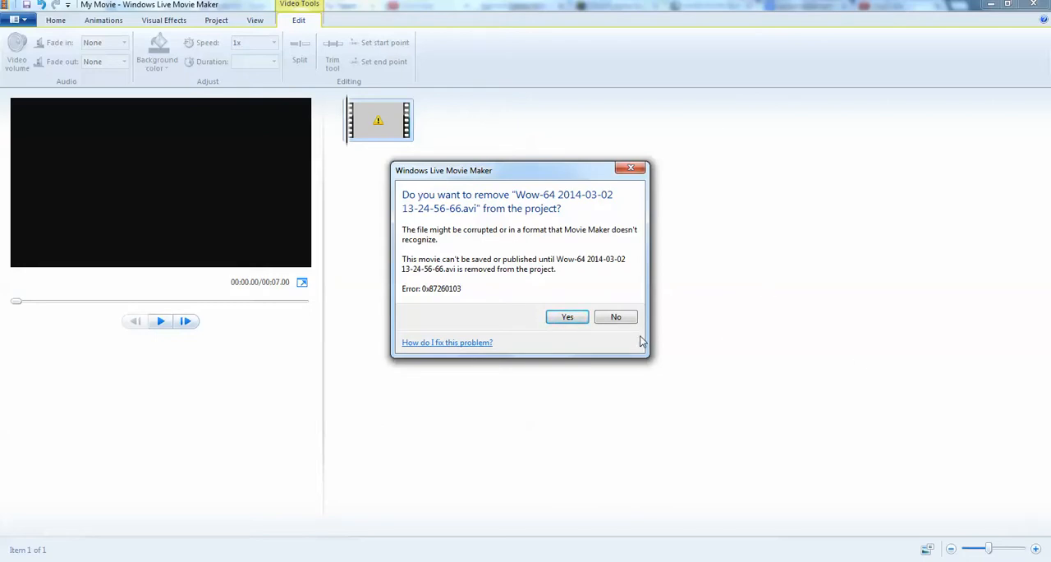
mouse_move(615, 316)
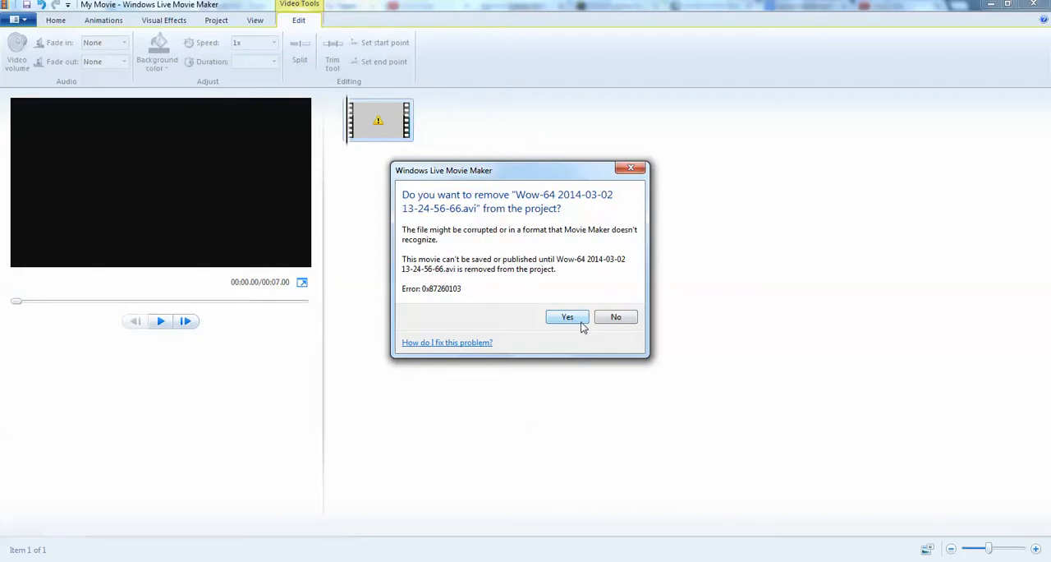
mouse_move(371, 358)
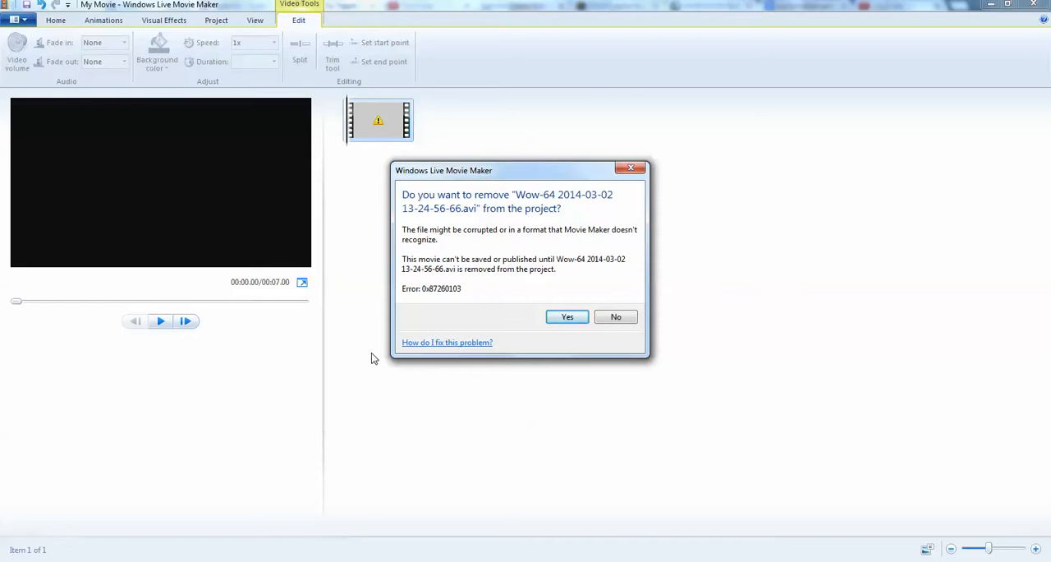
mouse_move(446, 241)
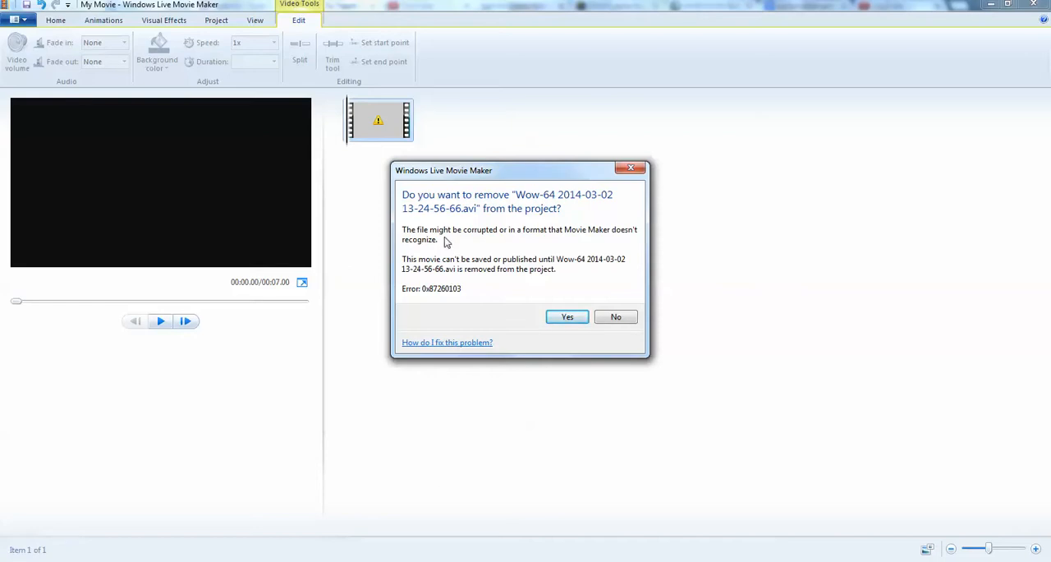
mouse_move(89, 220)
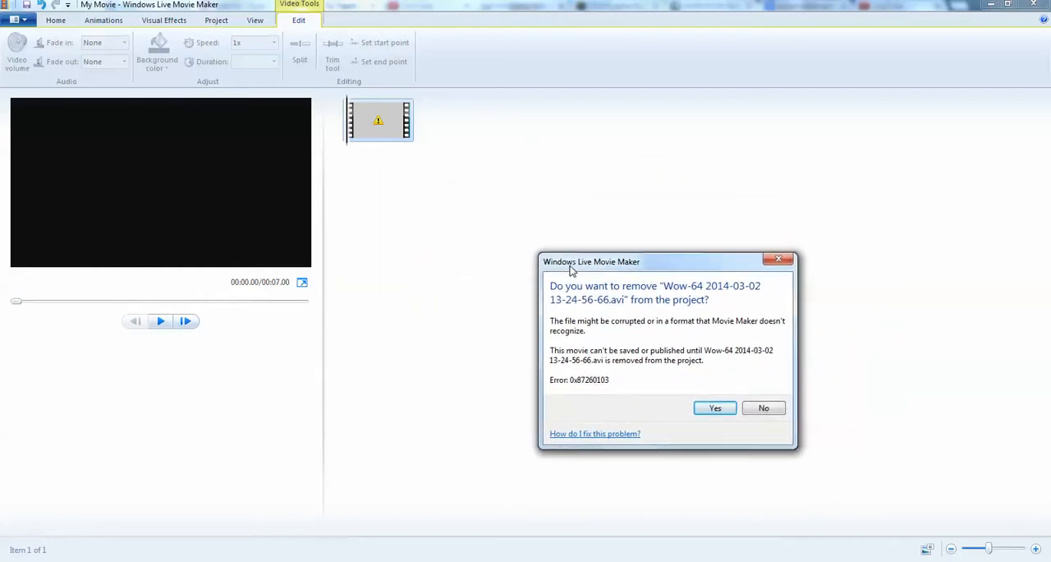
Move the 'Do you want to remove' corrupt-file warning dialog out of the way.
drag(592, 261, 581, 230)
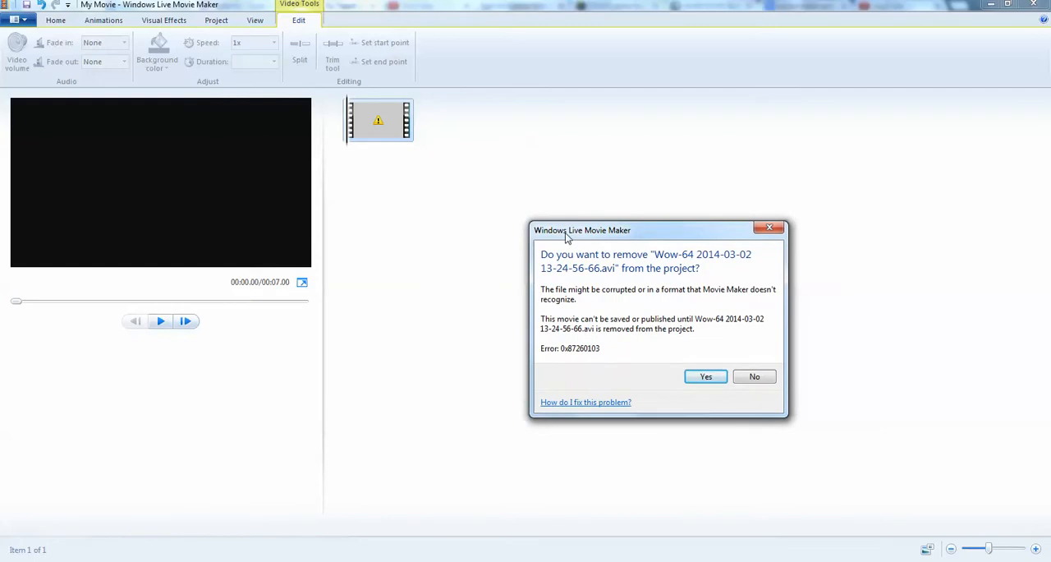
mouse_move(628, 304)
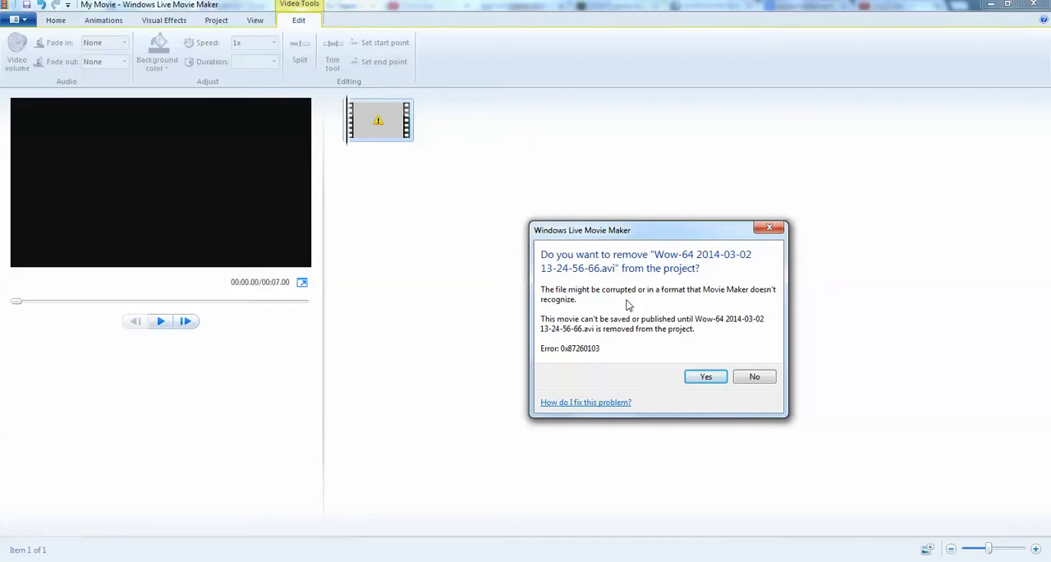
mouse_move(559, 350)
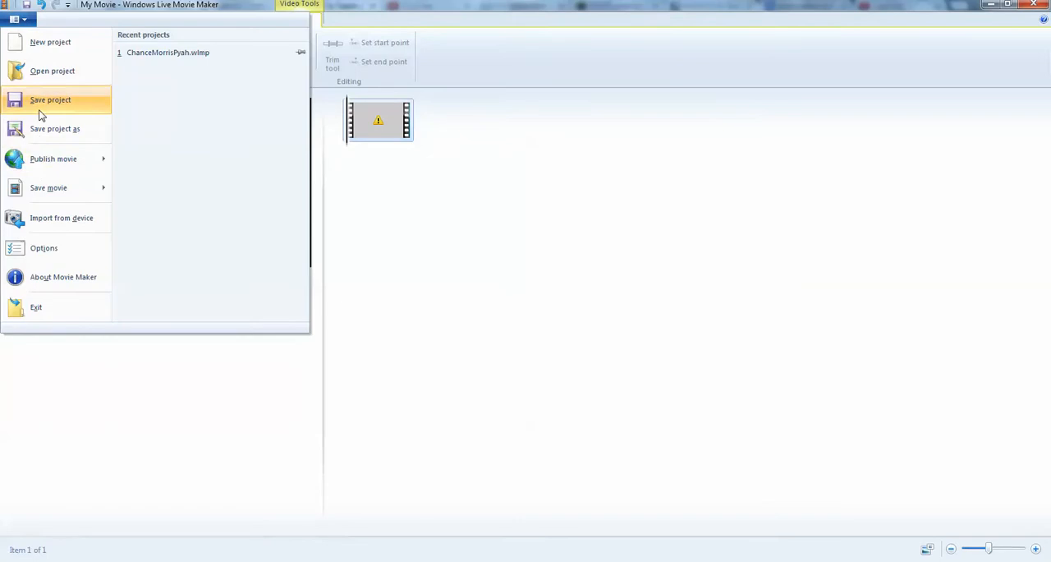
Save the project and decline removing the flagged Wow-64 clip.
click(50, 99)
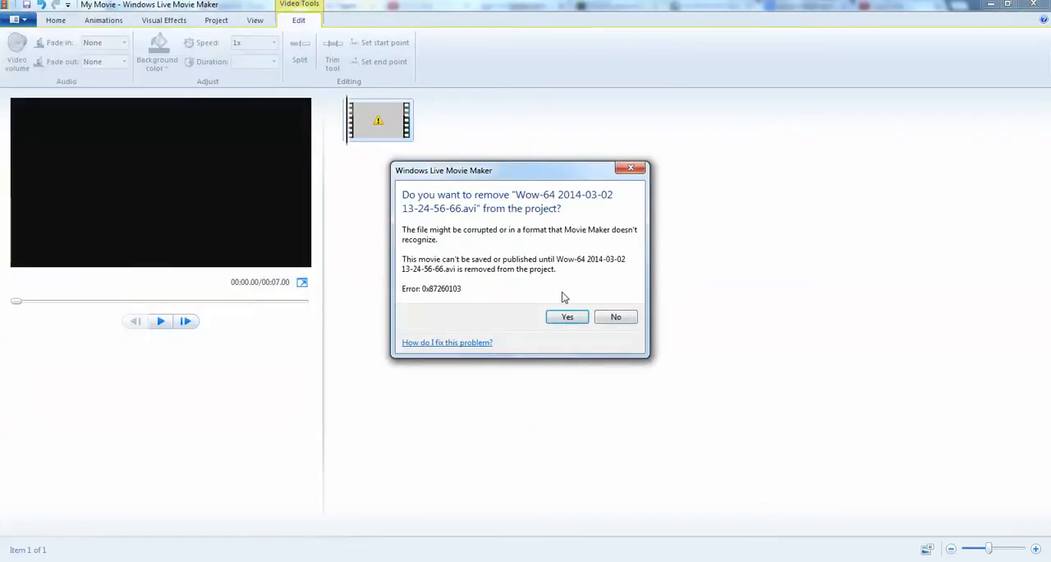
mouse_move(533, 261)
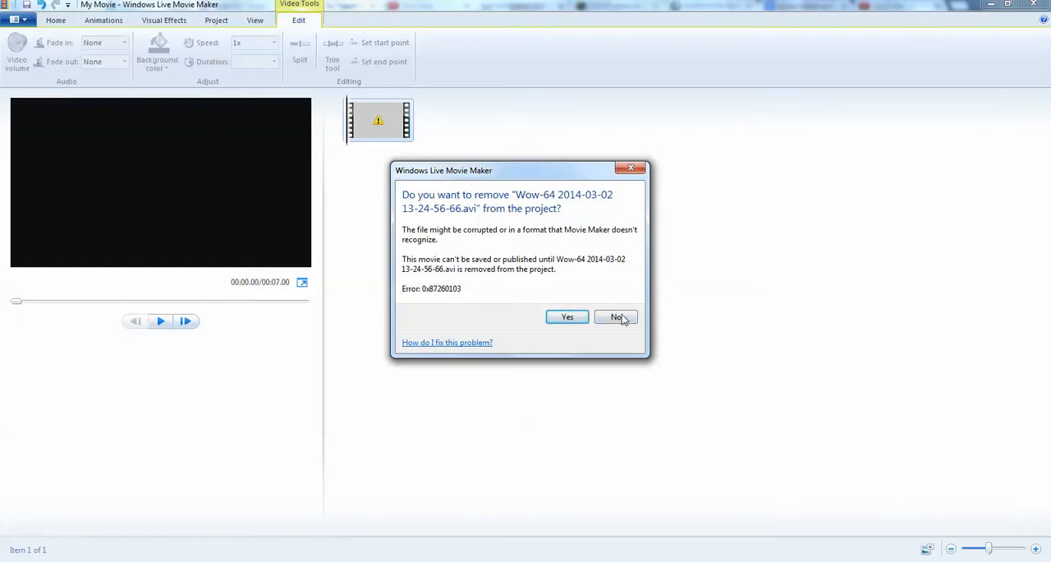
click(616, 317)
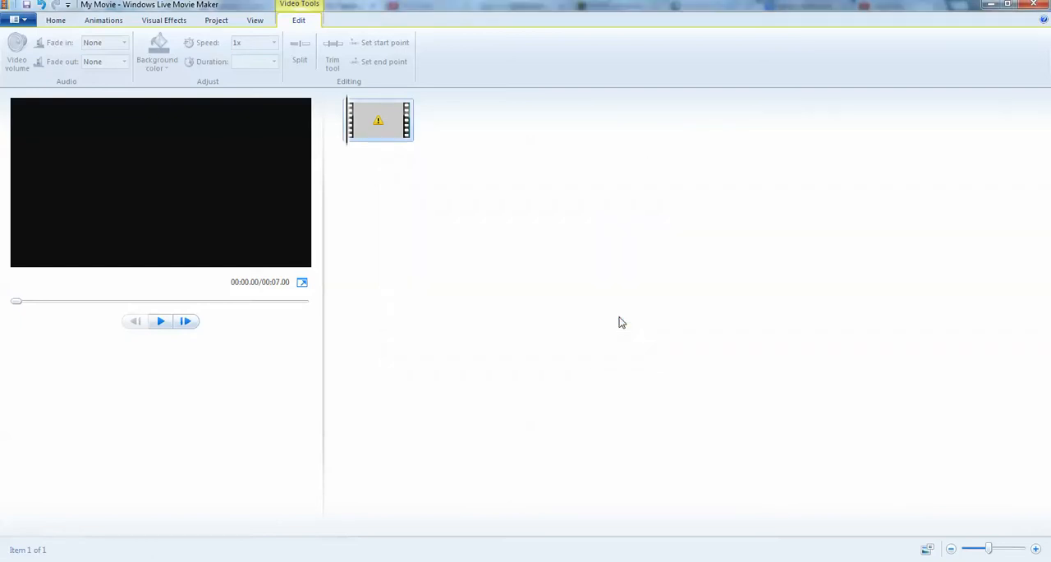
mouse_move(627, 191)
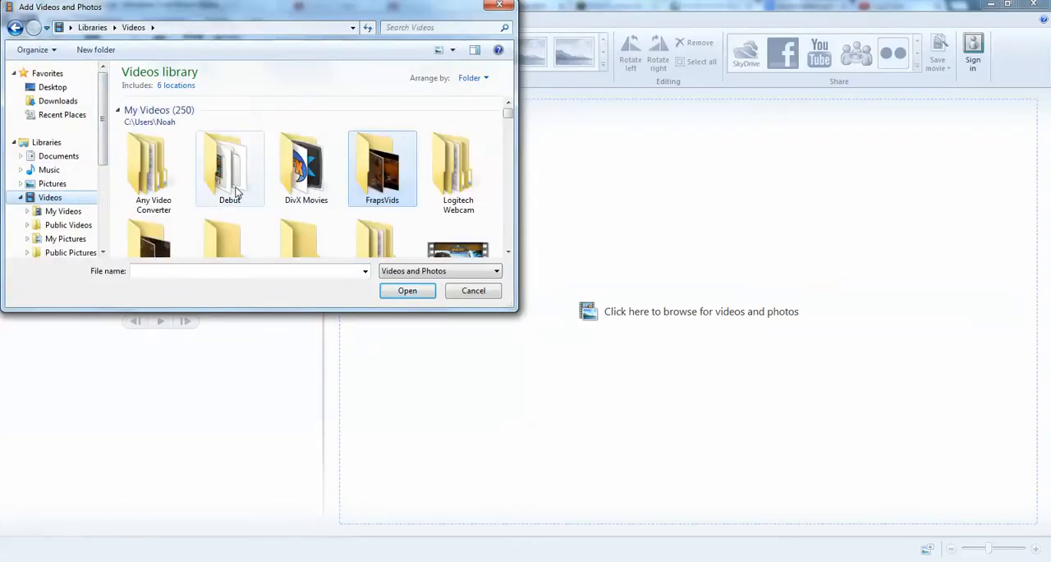
double_click(382, 164)
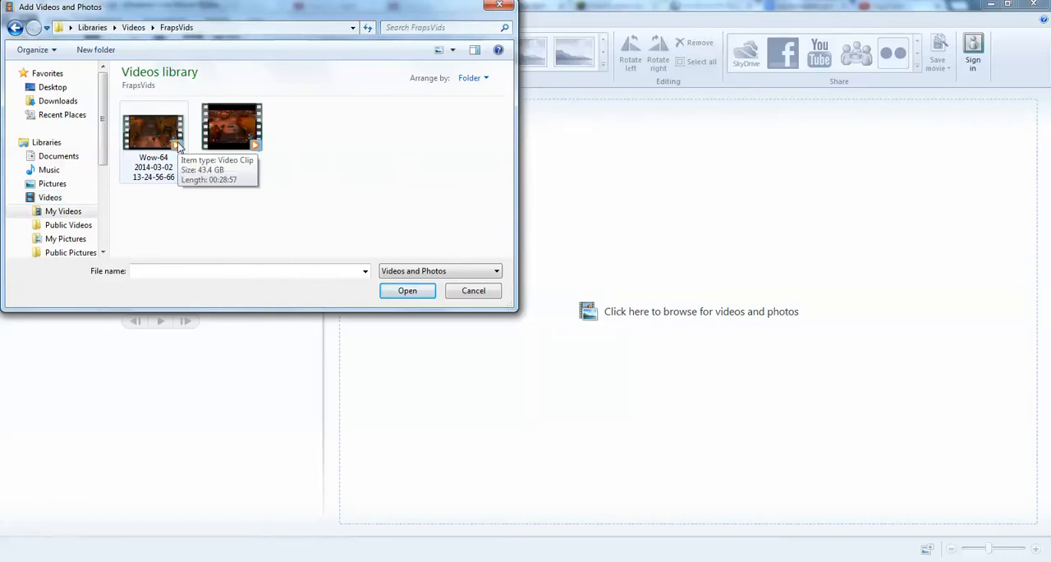
click(154, 136)
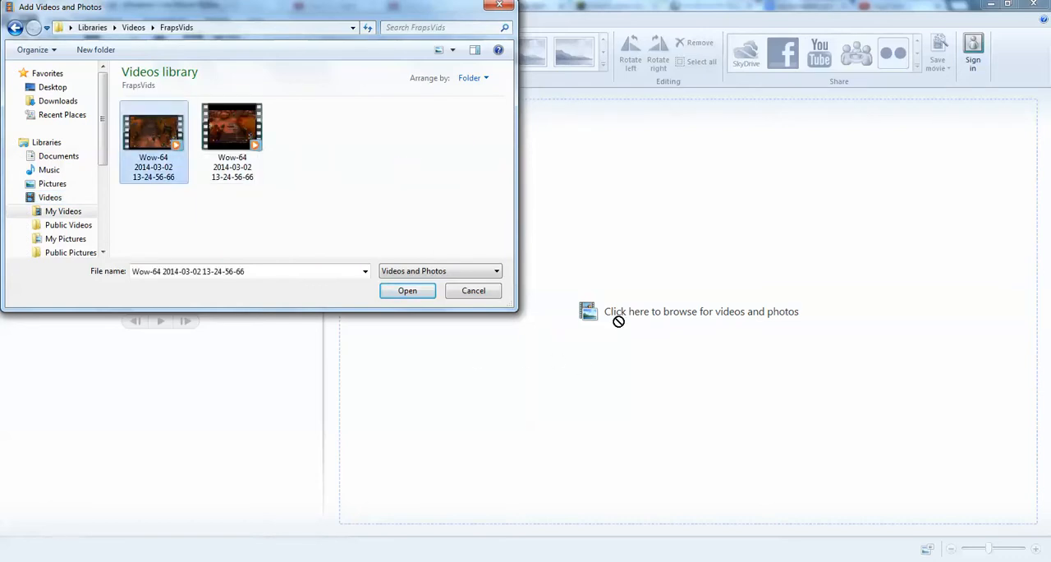
mouse_move(562, 316)
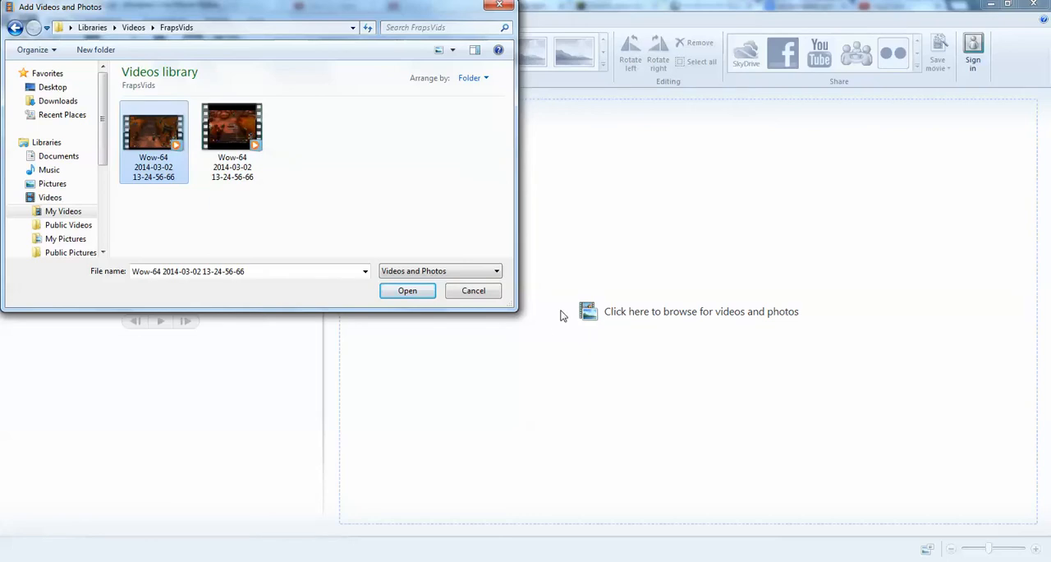
click(408, 290)
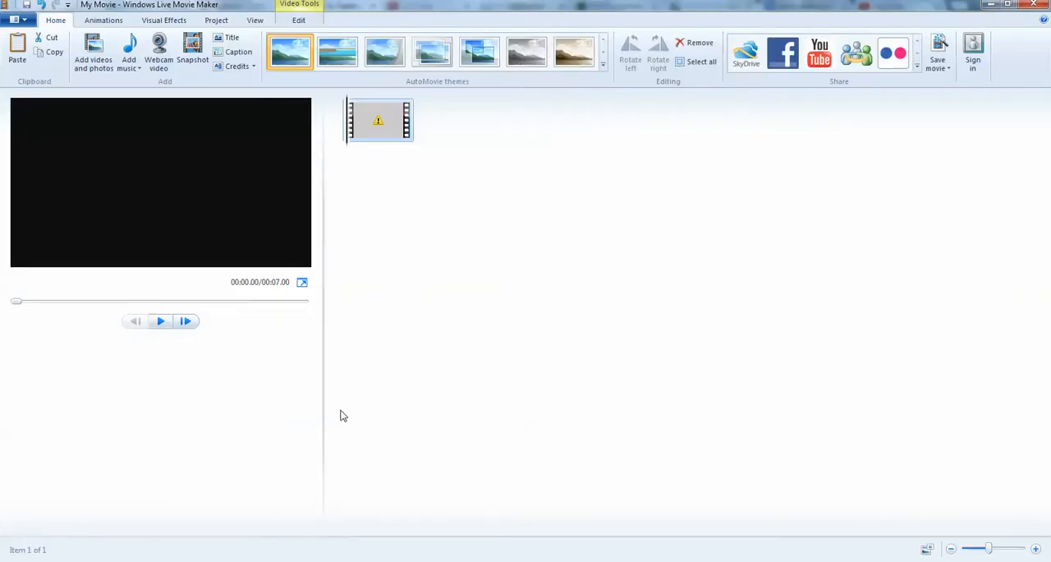
mouse_move(289, 182)
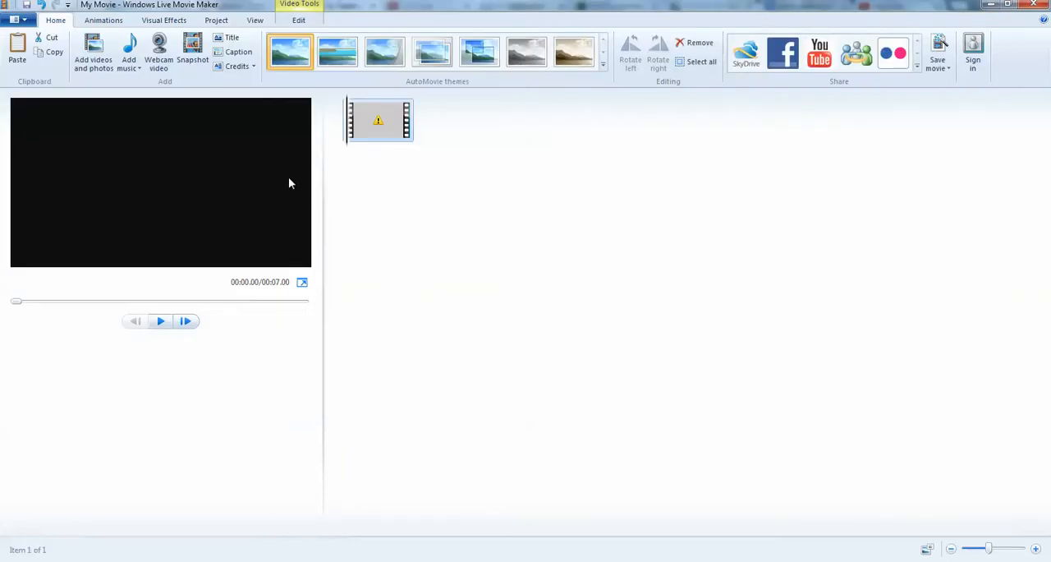
Play the 7-second black Wow-64 clip through in the preview, then play it again.
click(160, 321)
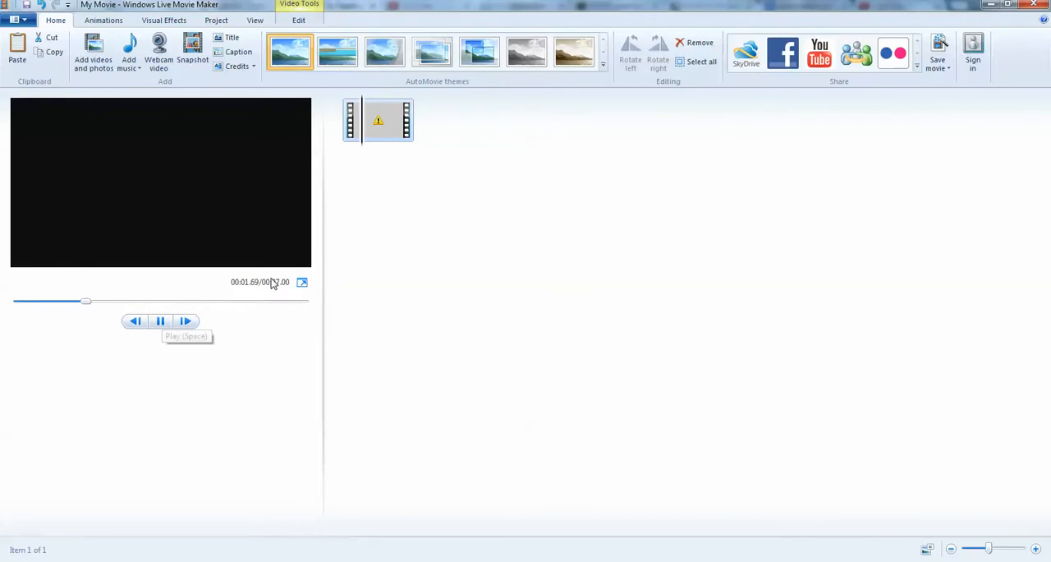
click(160, 320)
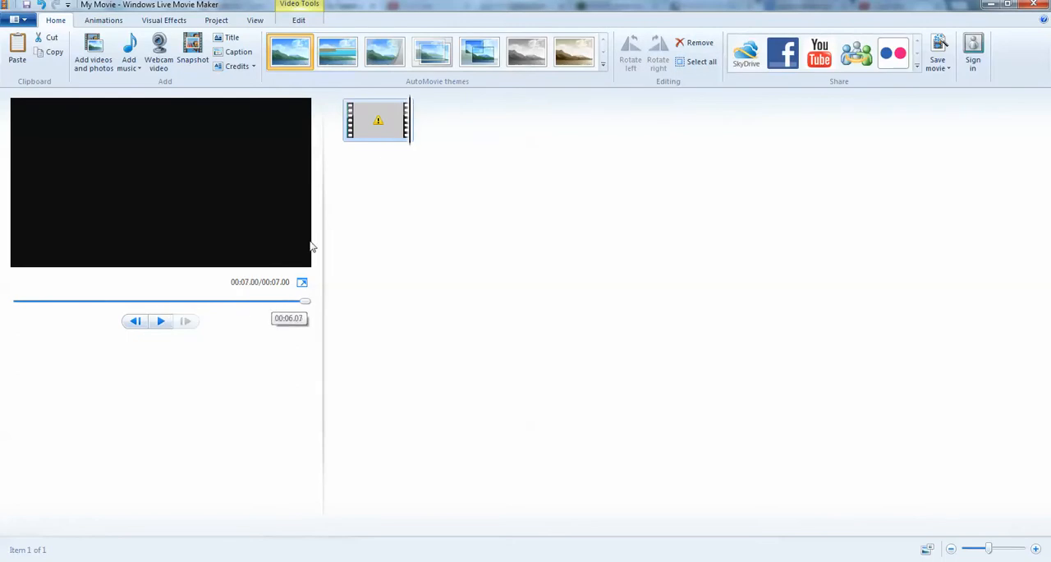
mouse_move(364, 460)
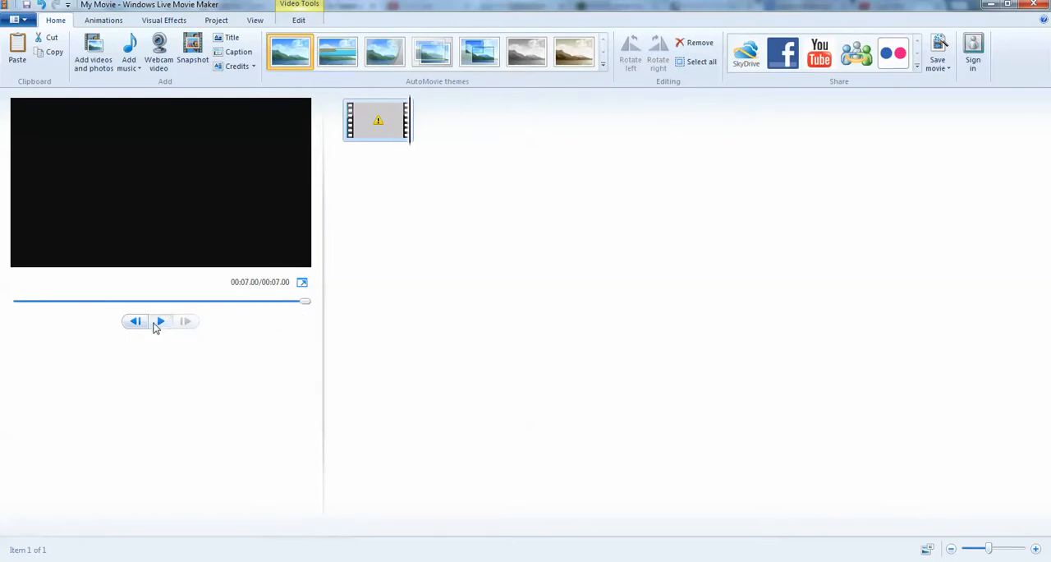
click(159, 321)
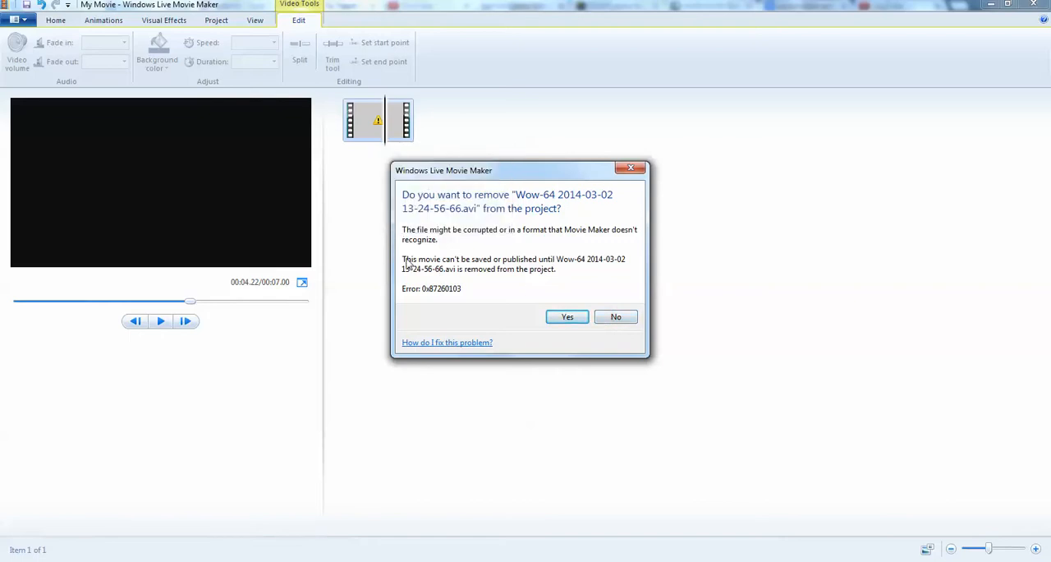
mouse_move(552, 253)
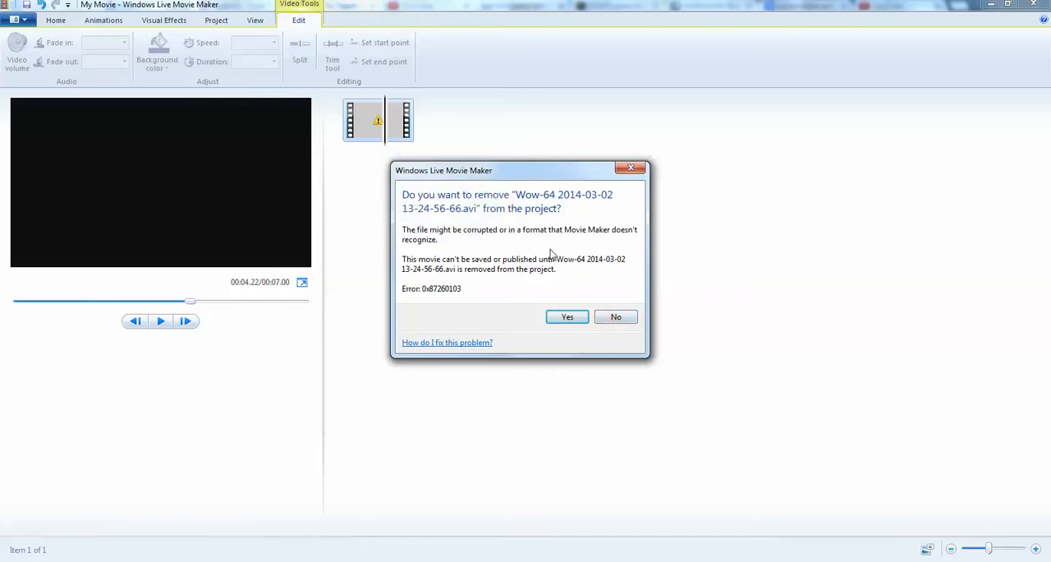
mouse_move(619, 344)
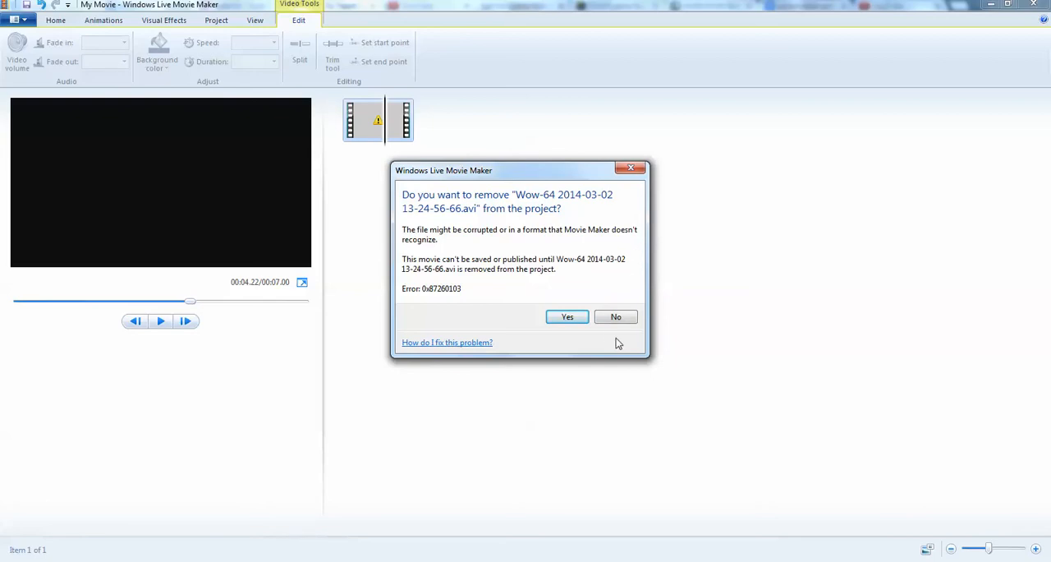
Decline removing the Wow-64 clip, then open the clip's item menu.
click(615, 316)
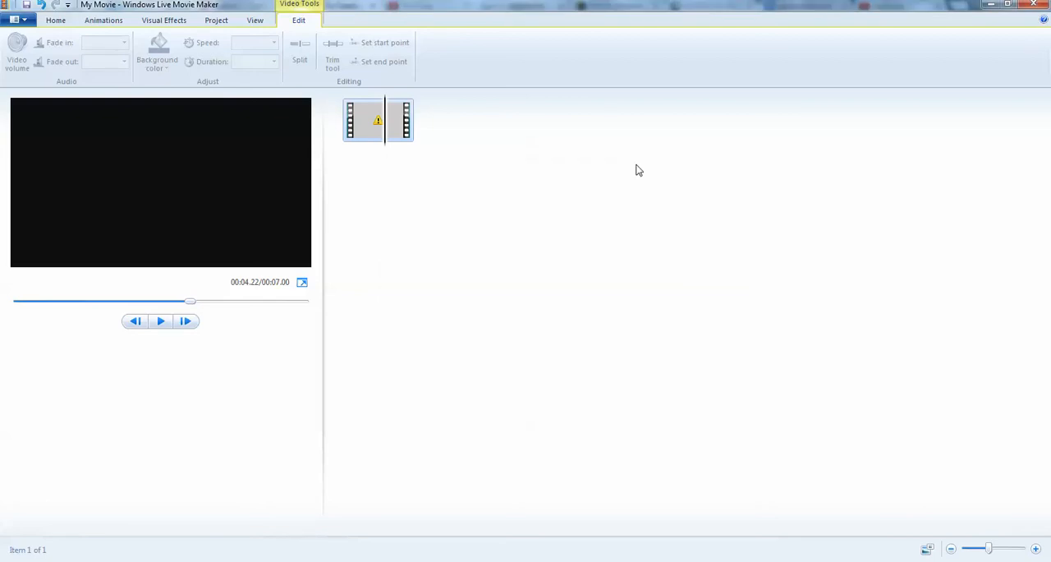
mouse_move(273, 93)
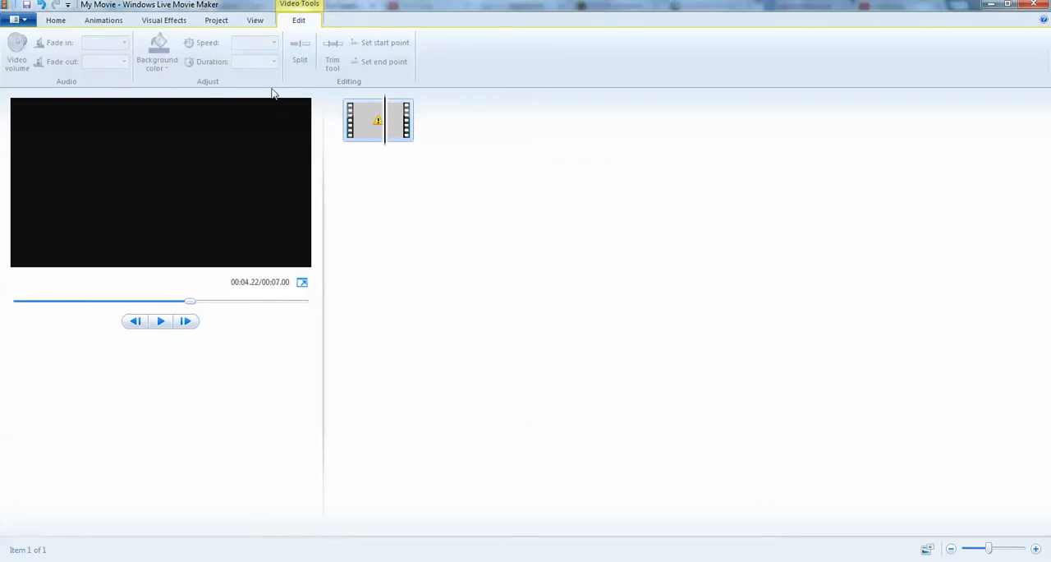
mouse_move(306, 106)
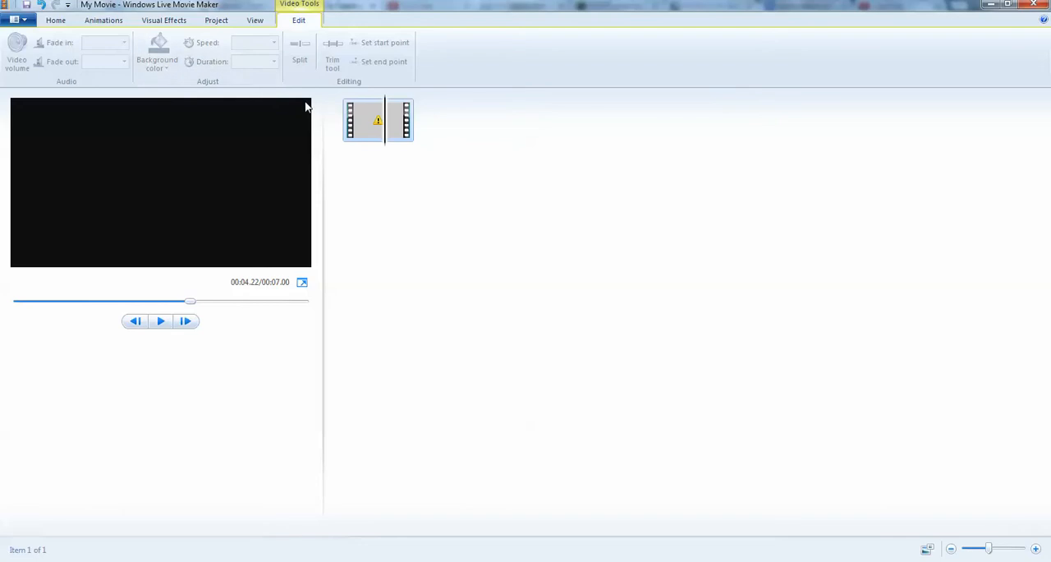
right_click(362, 119)
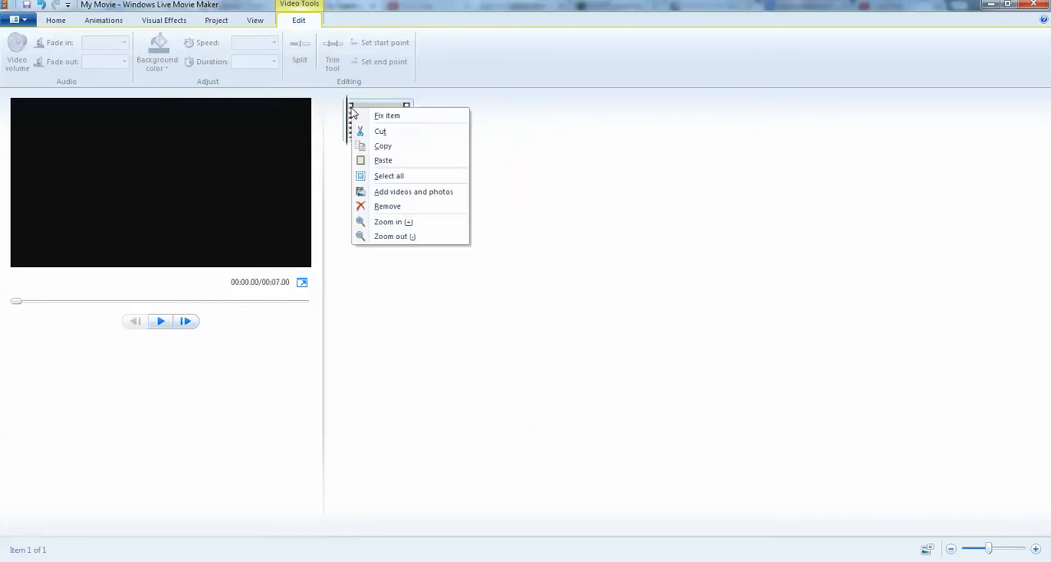
mouse_move(413, 191)
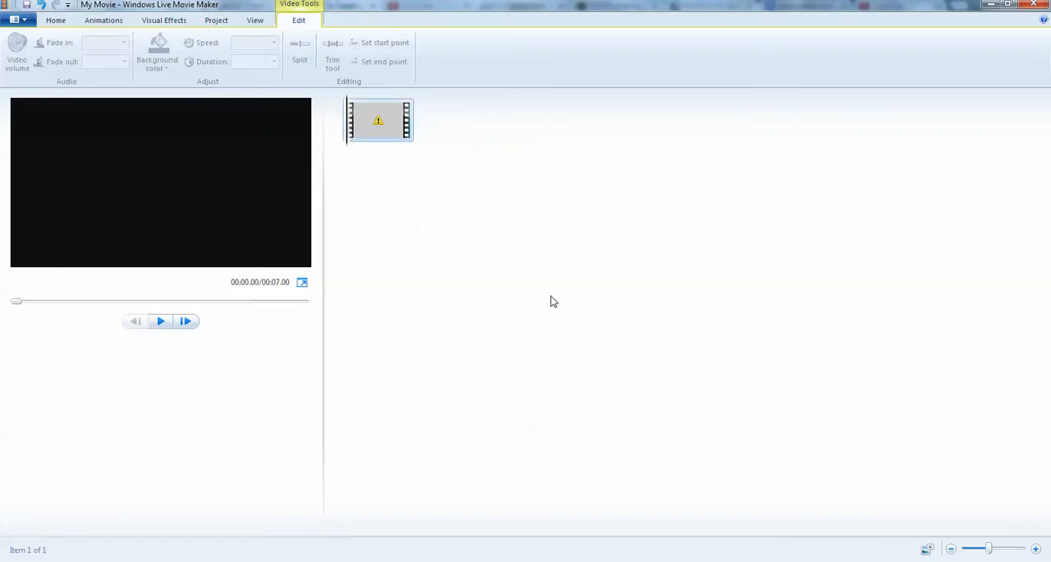
Choose Fix item from the clip's menu, bringing up the removal warning again.
drag(378, 121, 397, 182)
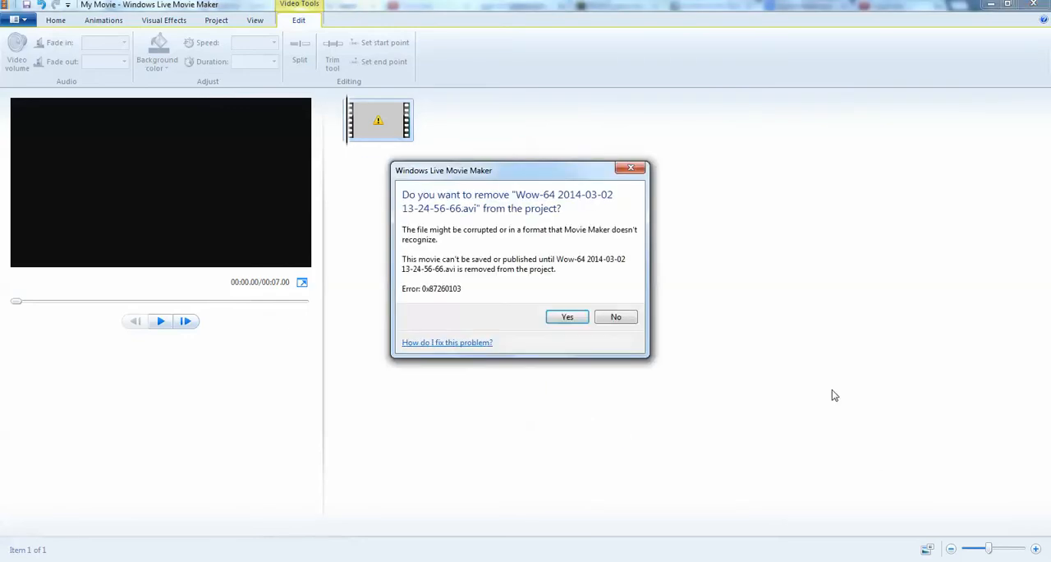
Answer No to the removal warning, keeping the flagged Wow-64 clip.
click(615, 316)
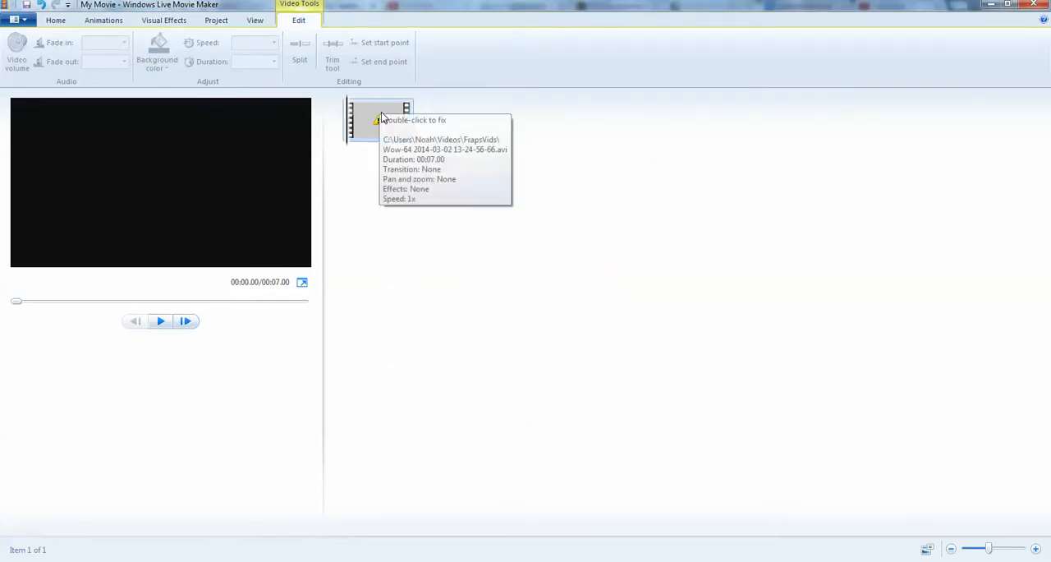
mouse_move(546, 197)
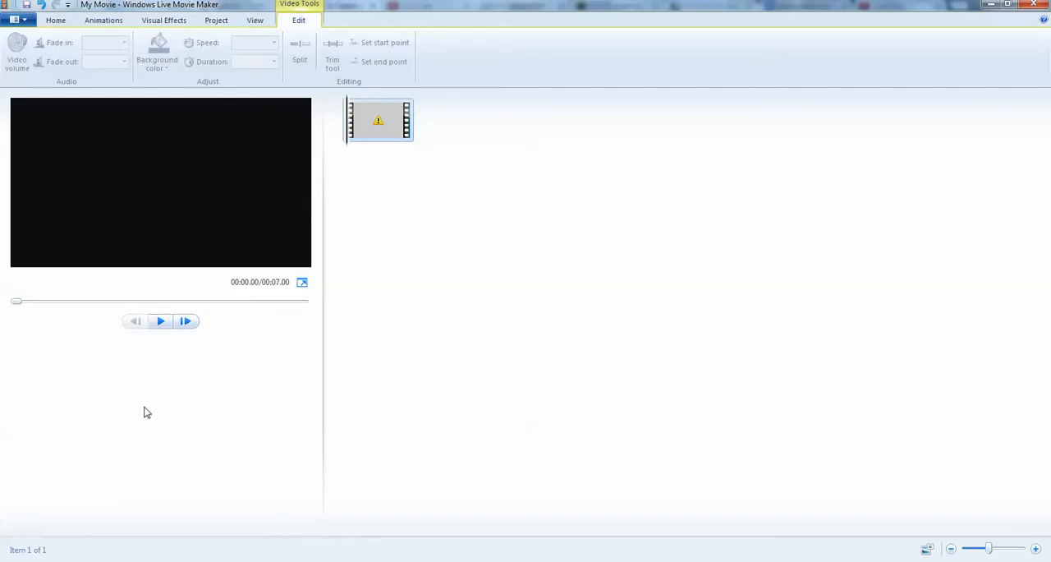
mouse_move(387, 204)
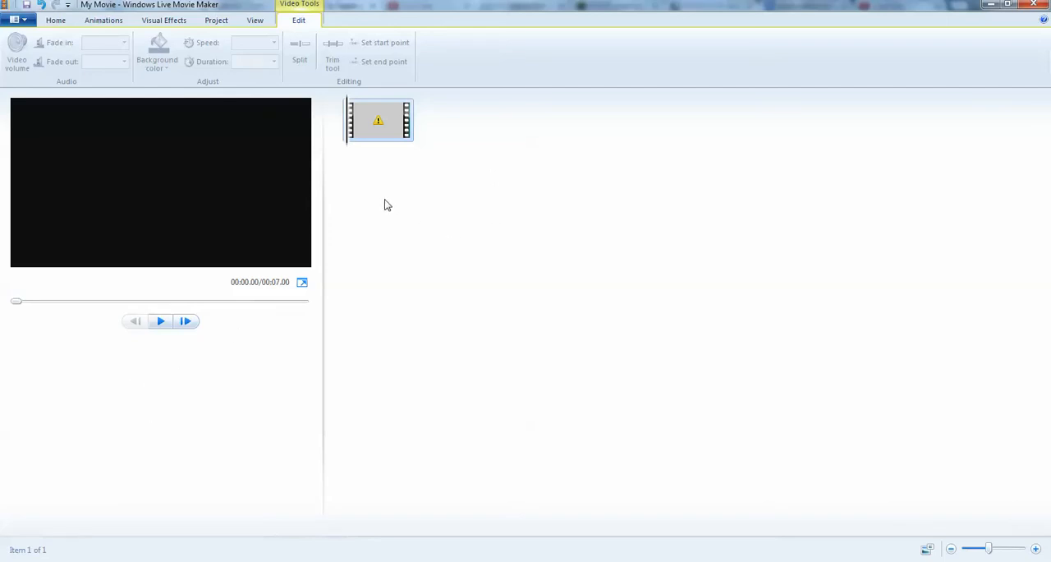
mouse_move(162, 201)
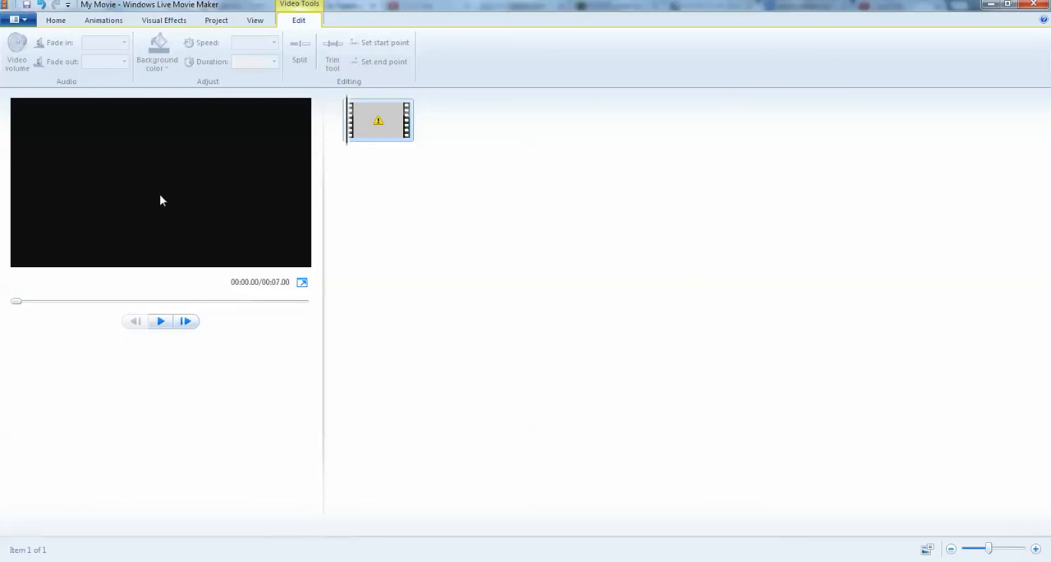
mouse_move(507, 462)
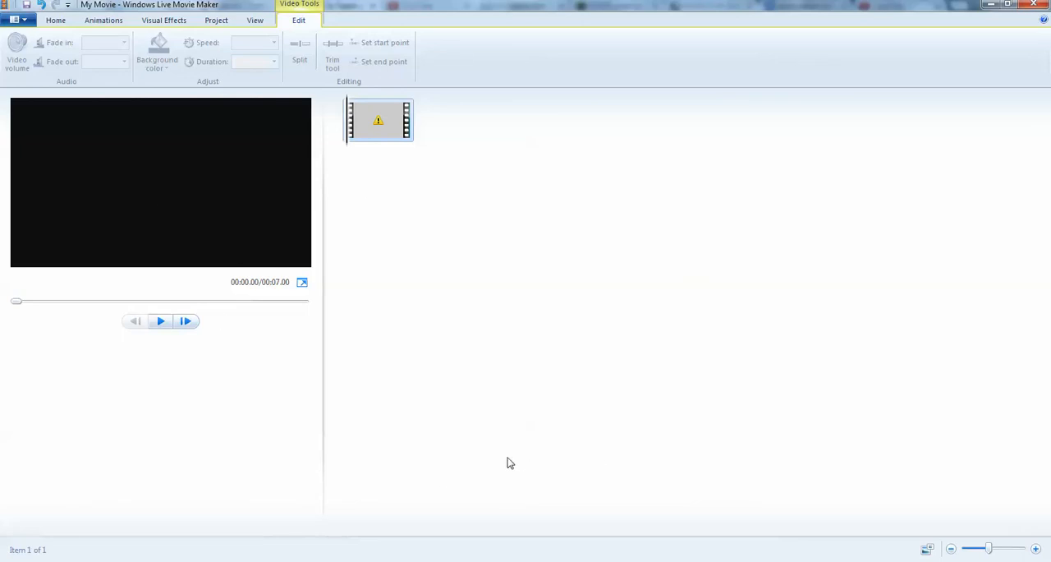
mouse_move(334, 354)
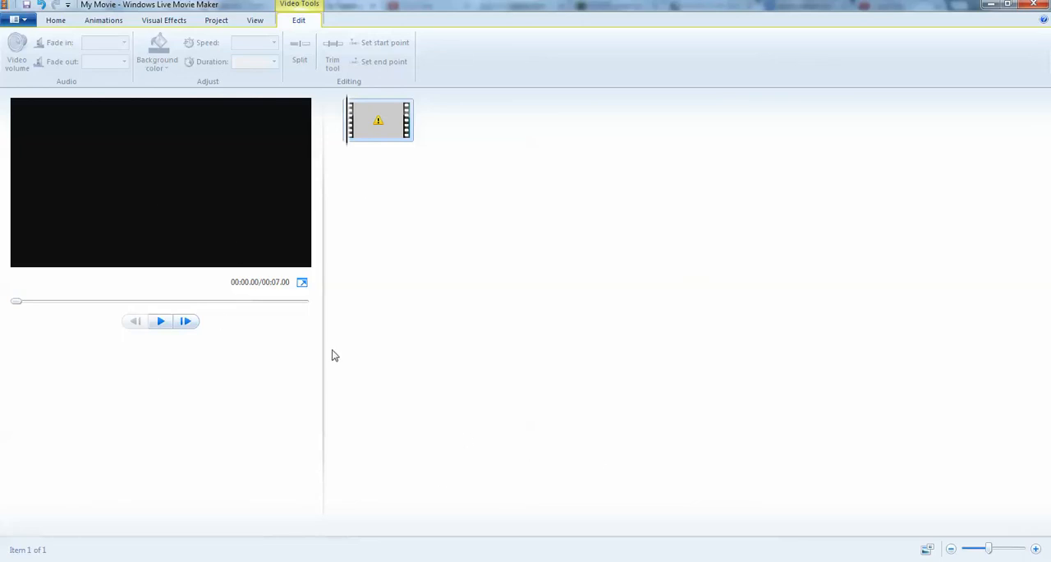
Open the Wow-64 clip's context menu showing fix and remove options.
right_click(379, 120)
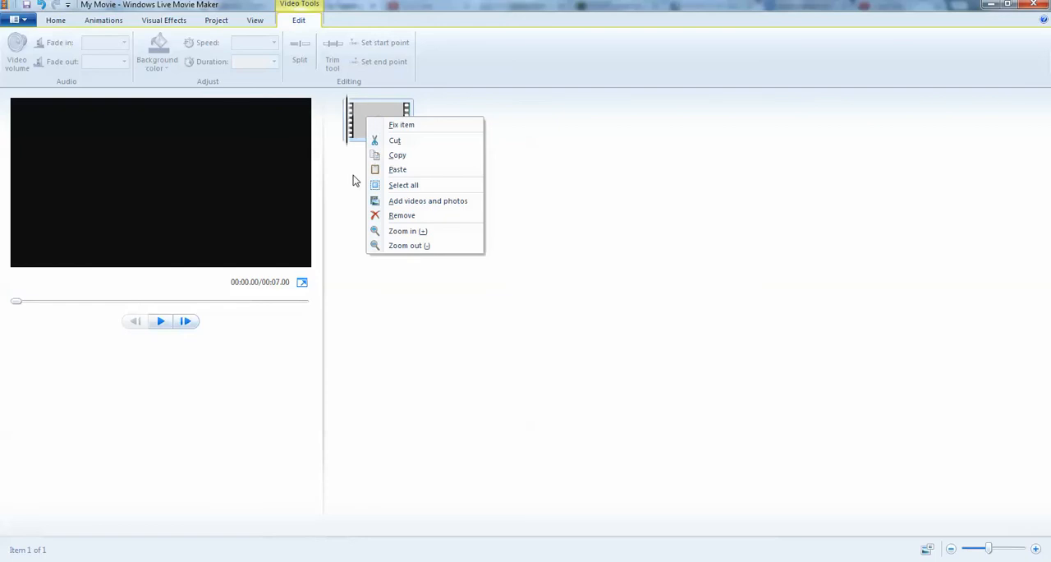
mouse_move(345, 275)
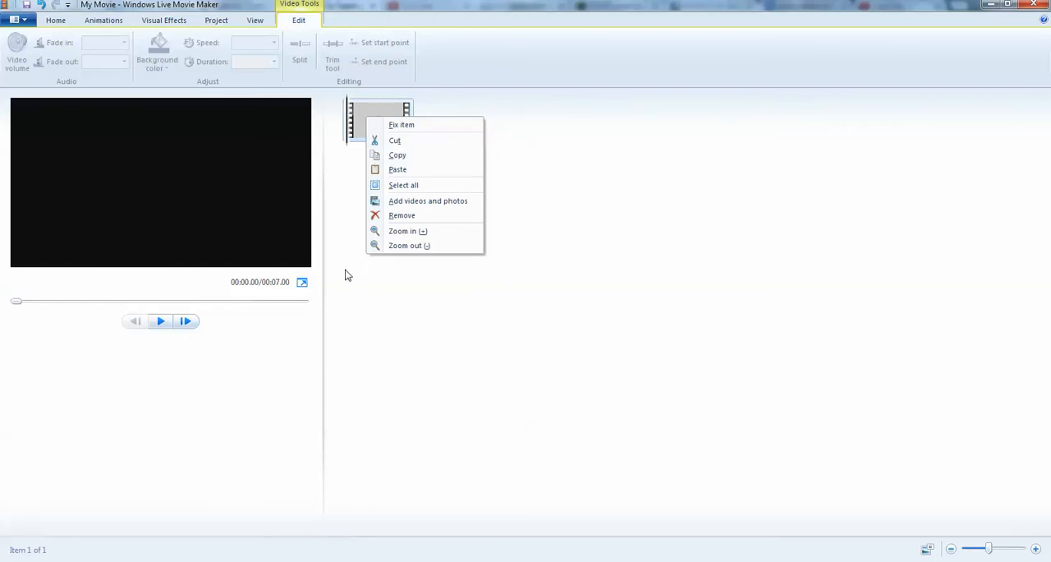
mouse_move(339, 275)
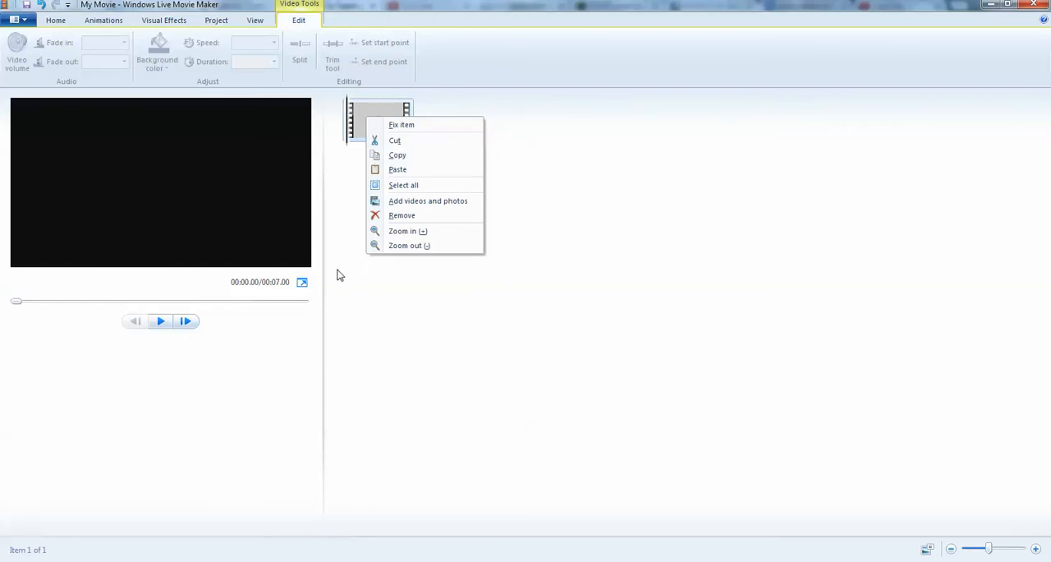
mouse_move(400, 397)
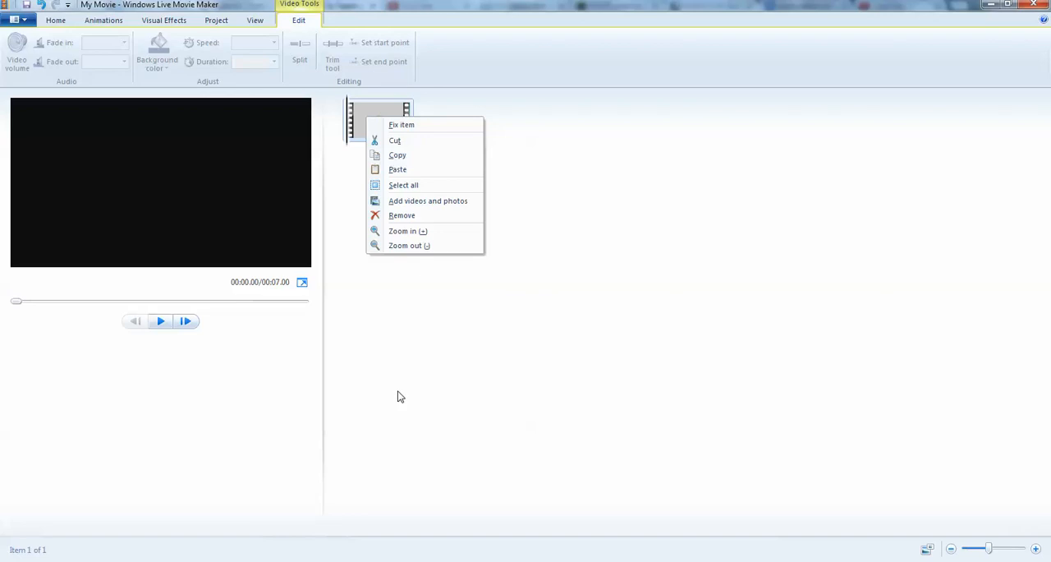